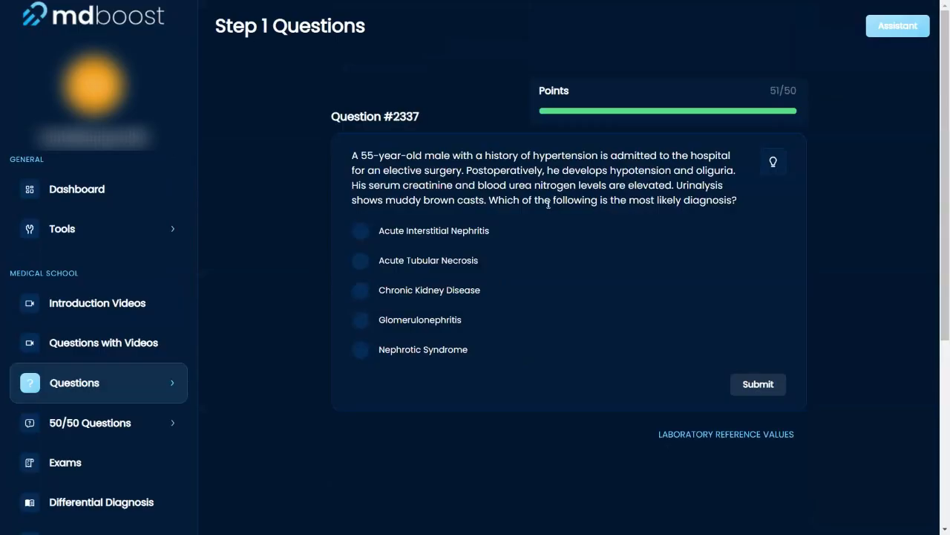
# Step: Highlight the diagnosis prompt, 55-year-old male, hypertension and surgery history, hypotension and oliguria, elevated creatinine and BUN
pyautogui.moveTo(553, 199); pyautogui.dragTo(738, 199)
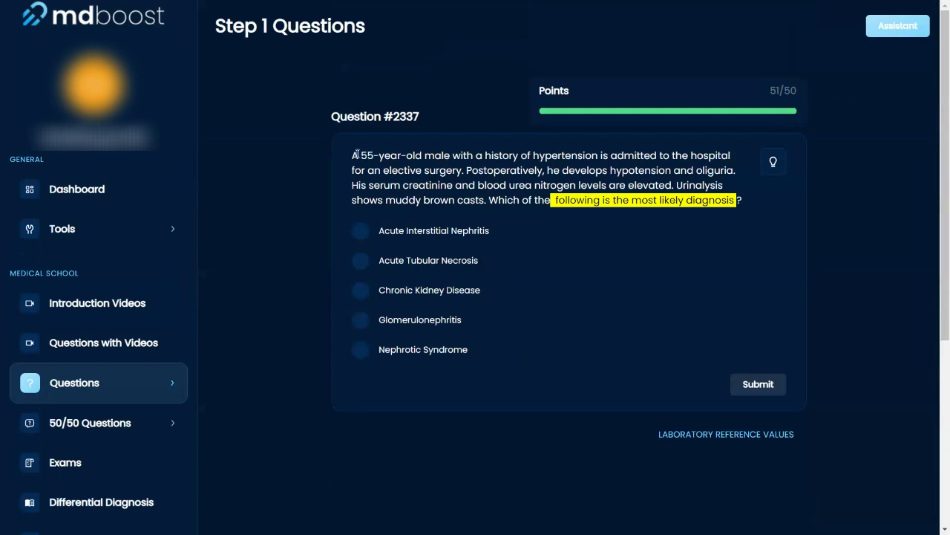
pyautogui.moveTo(360, 156); pyautogui.dragTo(451, 156)
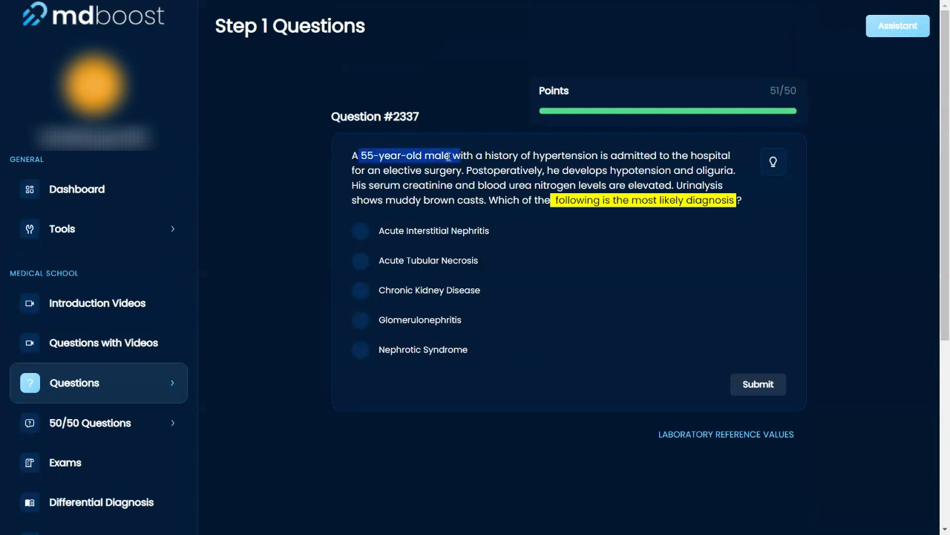
pyautogui.moveTo(452, 156); pyautogui.dragTo(533, 156)
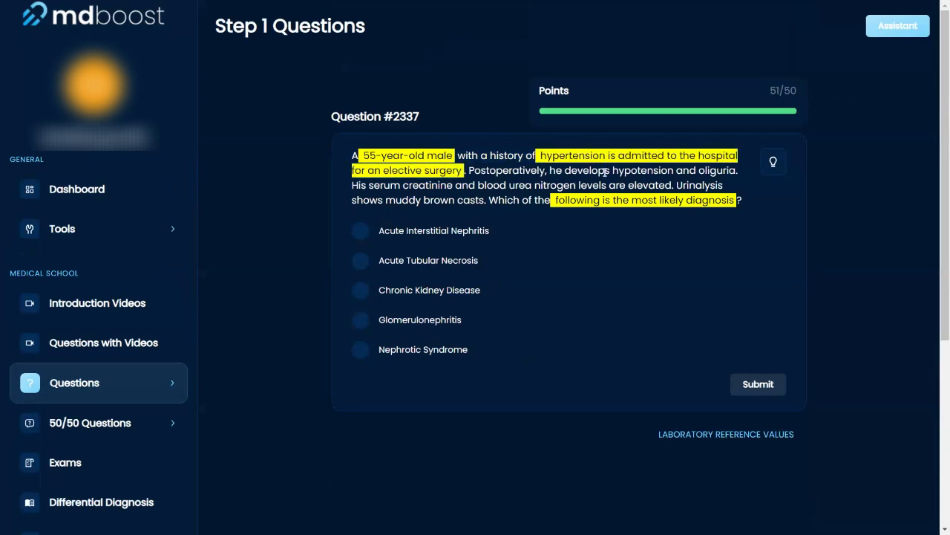
pyautogui.moveTo(612, 169); pyautogui.dragTo(736, 169)
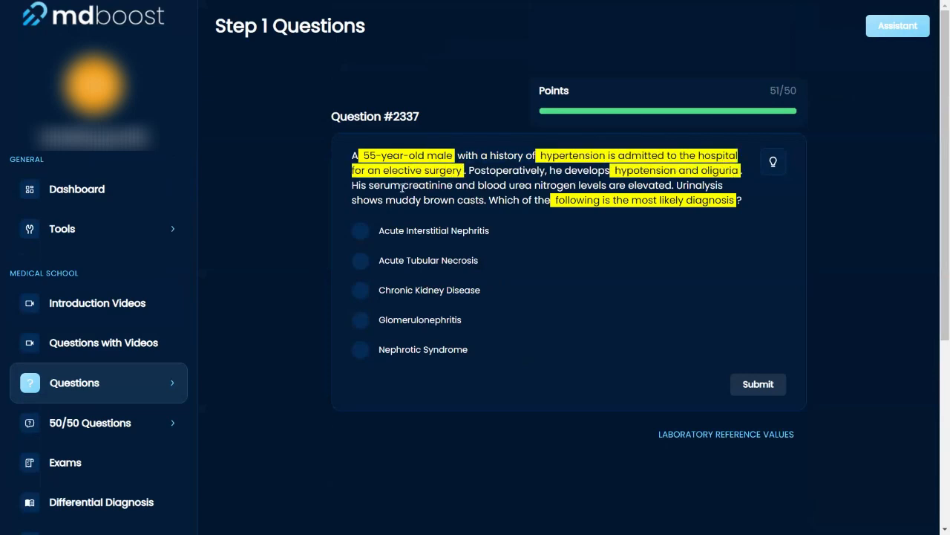
pyautogui.moveTo(404, 184); pyautogui.dragTo(668, 185)
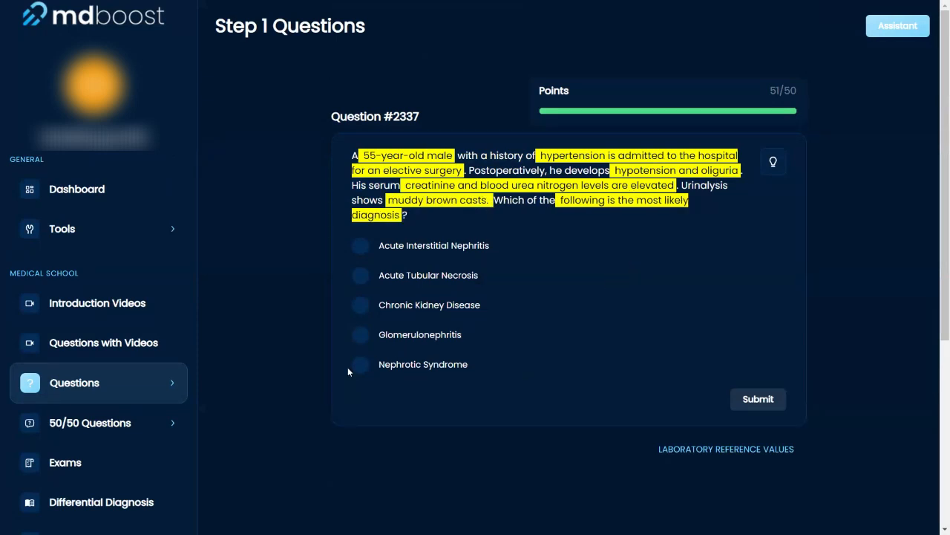
# Step: Choose Nephrotic Syndrome as the tentative answer without submitting
pyautogui.click(360, 364)
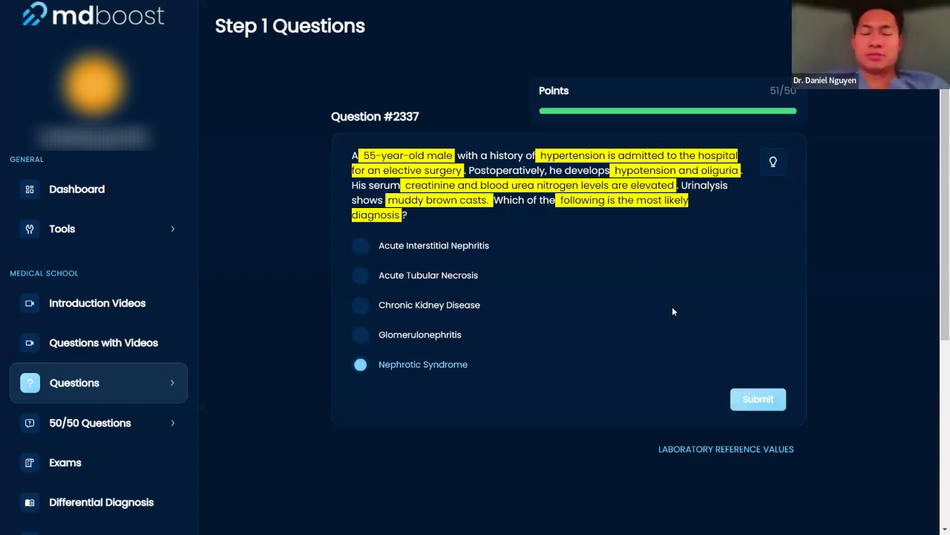
pyautogui.moveTo(707, 322)
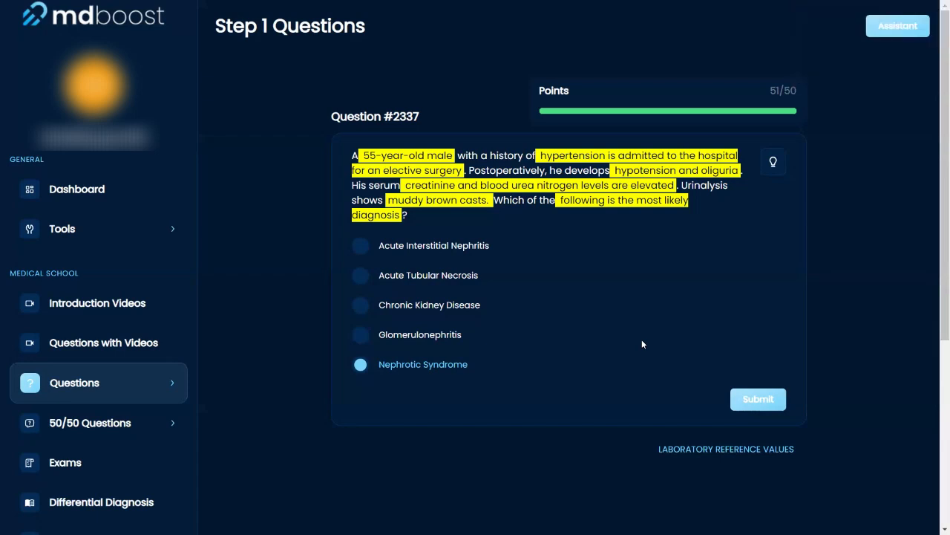
pyautogui.moveTo(359, 282)
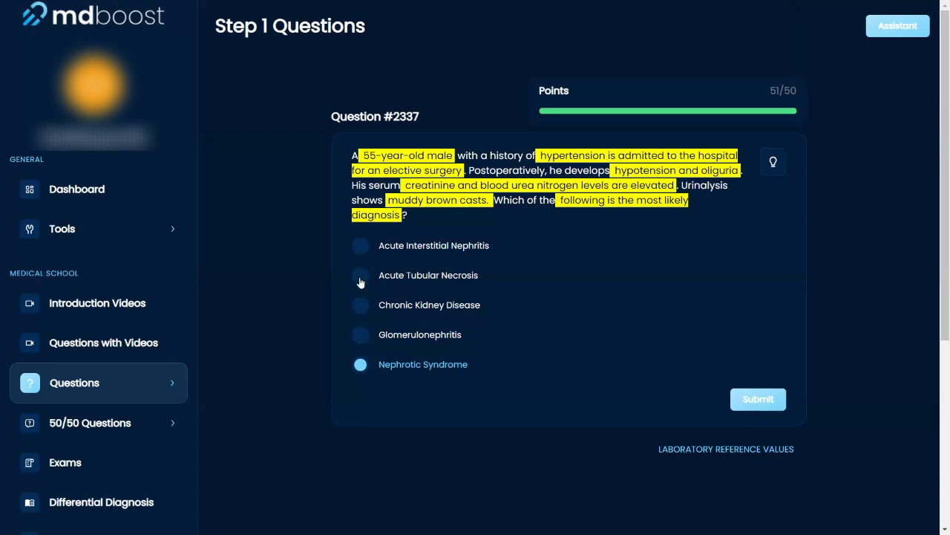
# Step: Submit Acute Tubular Necrosis, graded correct, and scroll to the option-by-option explanation
pyautogui.click(359, 274)
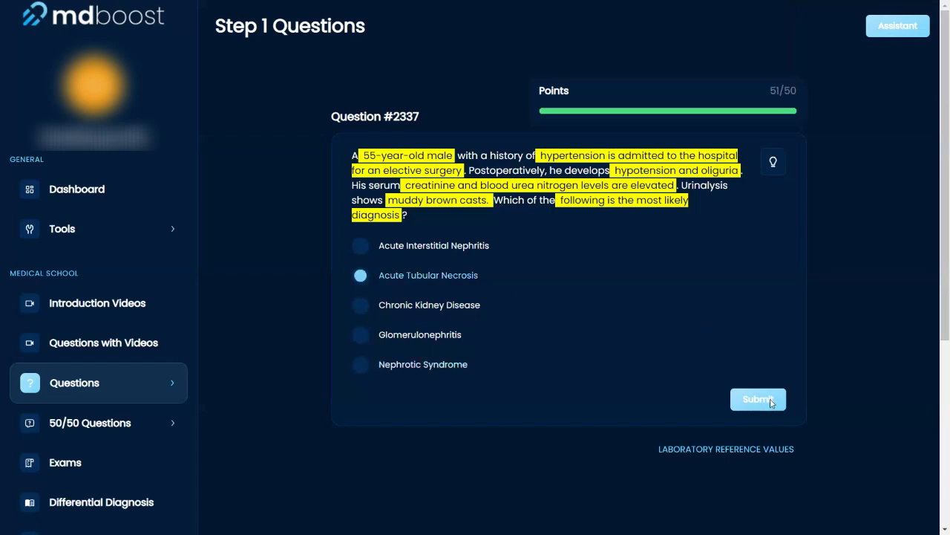
pyautogui.click(757, 398)
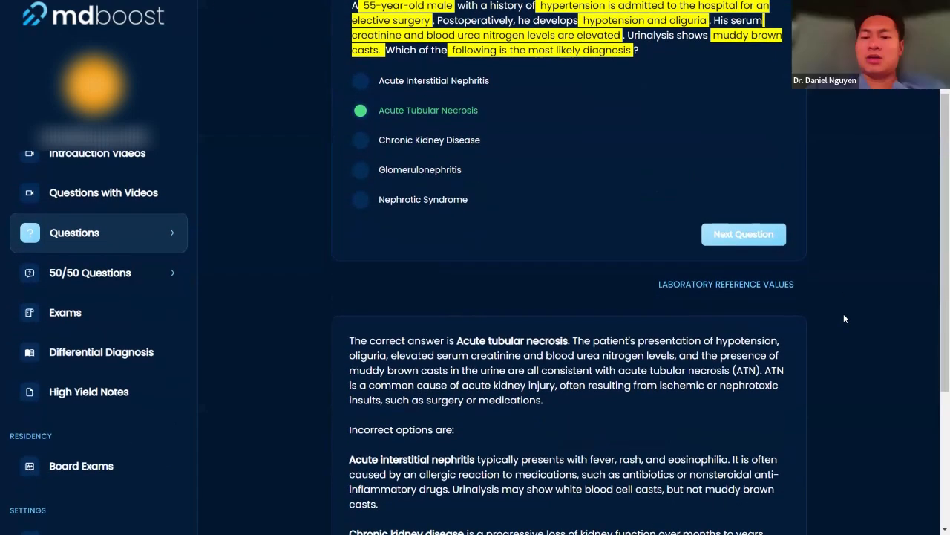
pyautogui.scroll(-3)
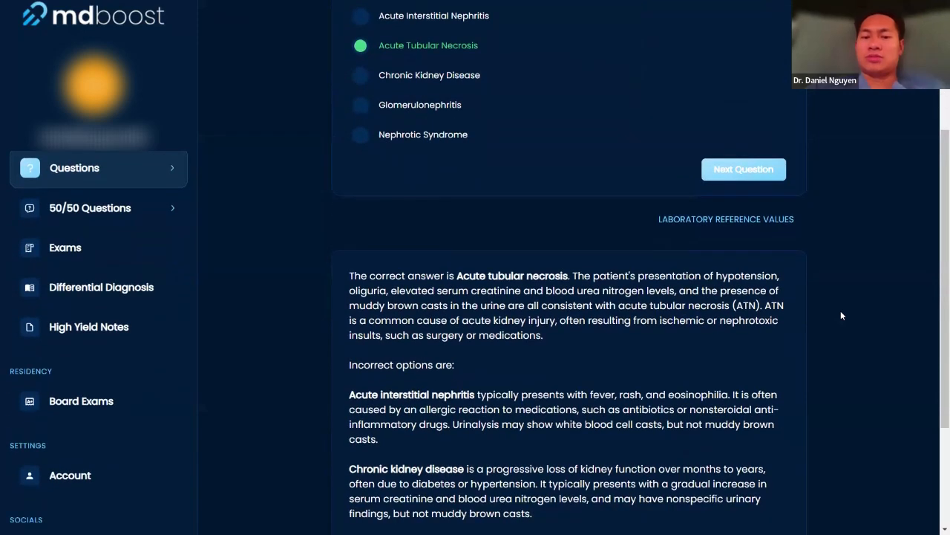
pyautogui.scroll(-3)
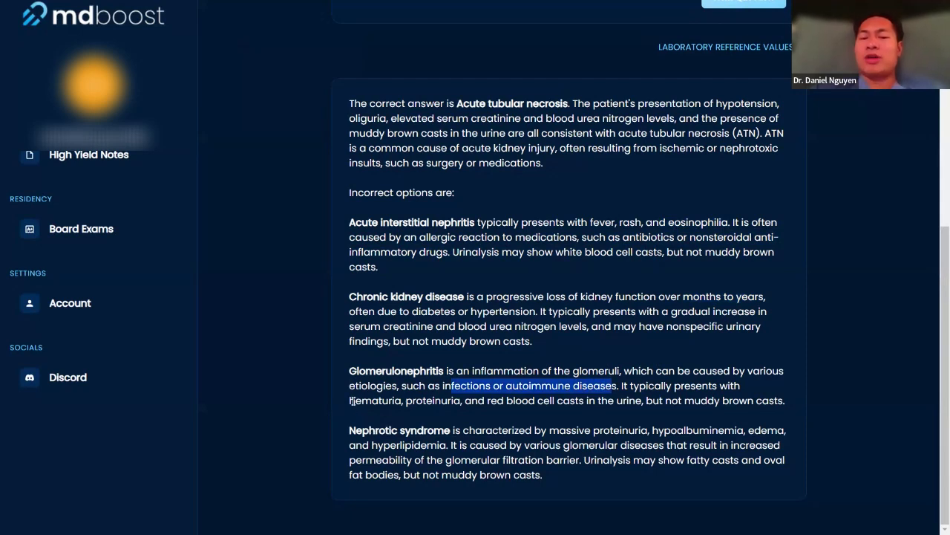
pyautogui.moveTo(350, 401); pyautogui.dragTo(410, 401)
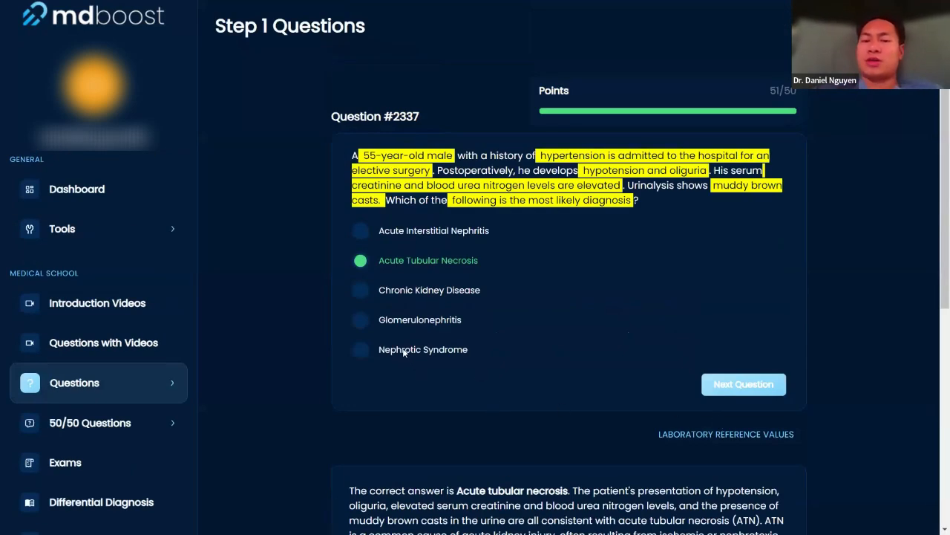
pyautogui.moveTo(537, 386)
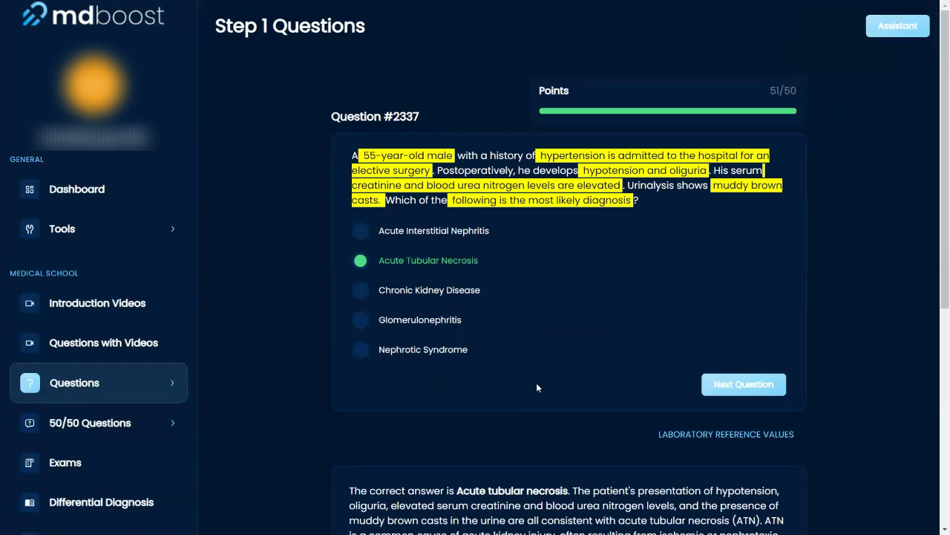
pyautogui.moveTo(683, 312)
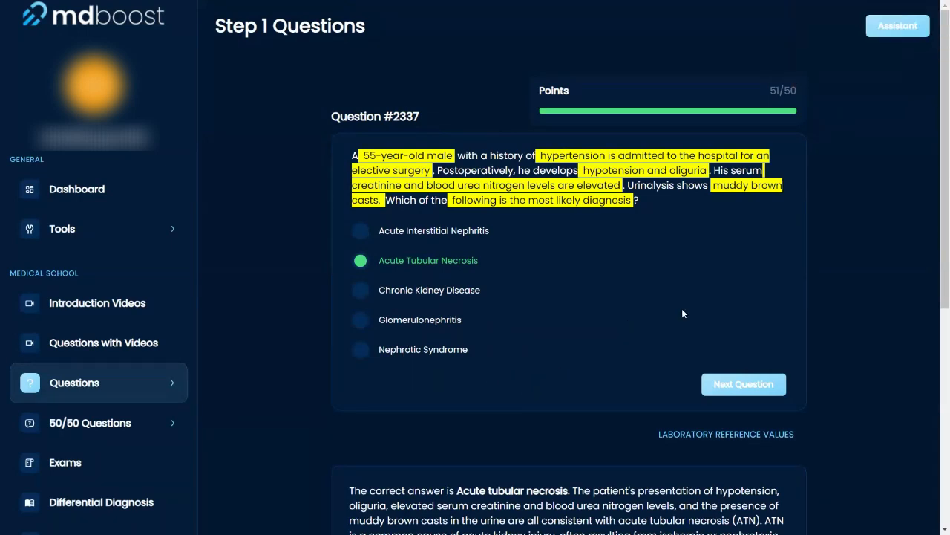
pyautogui.moveTo(742, 383)
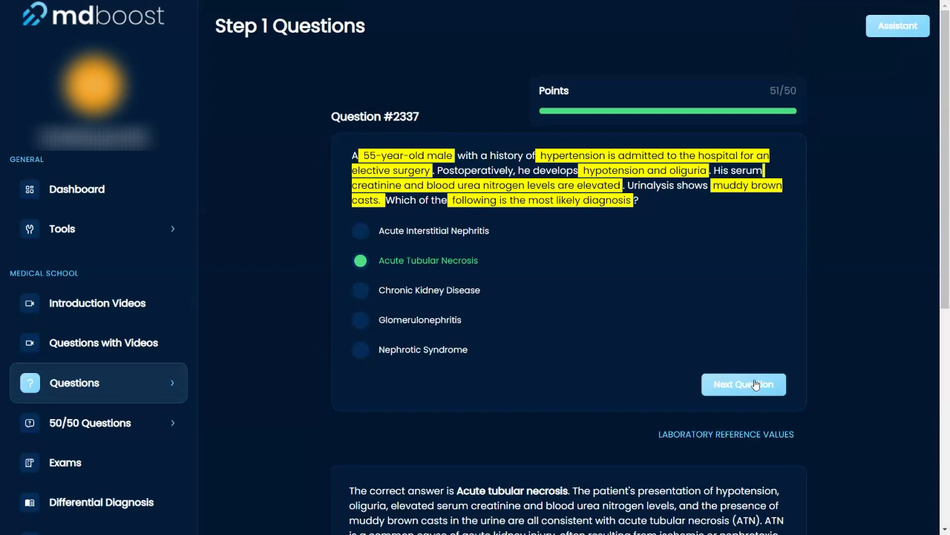